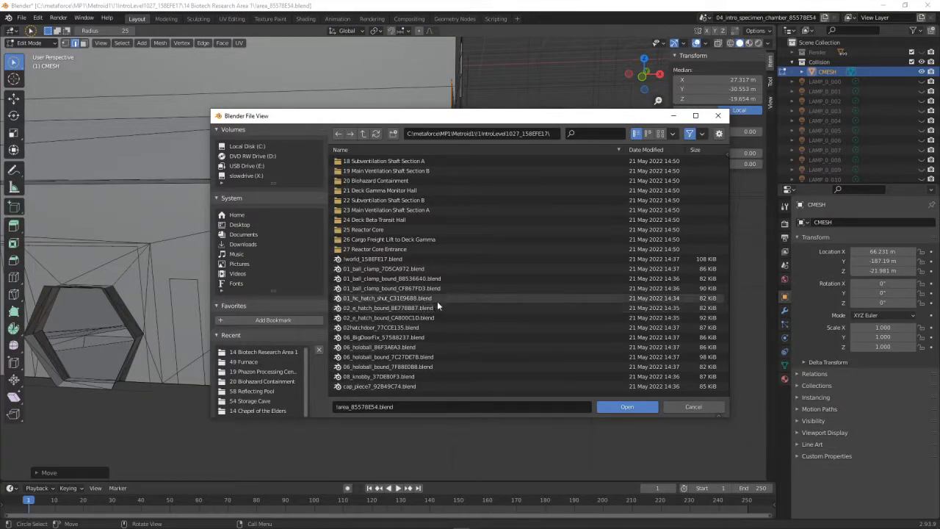
# Navigate up to the game folders and load the Furnace room .blend file
pyautogui.scroll(3)
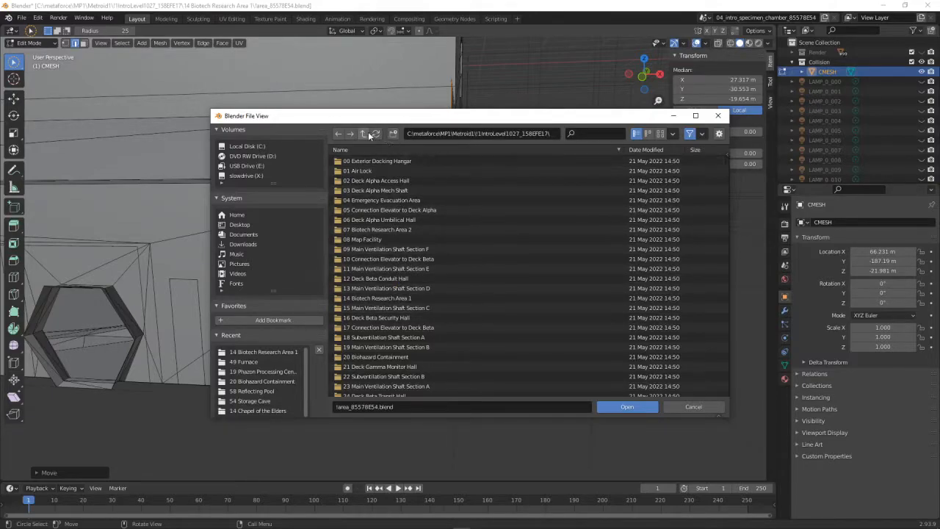
pyautogui.click(363, 132)
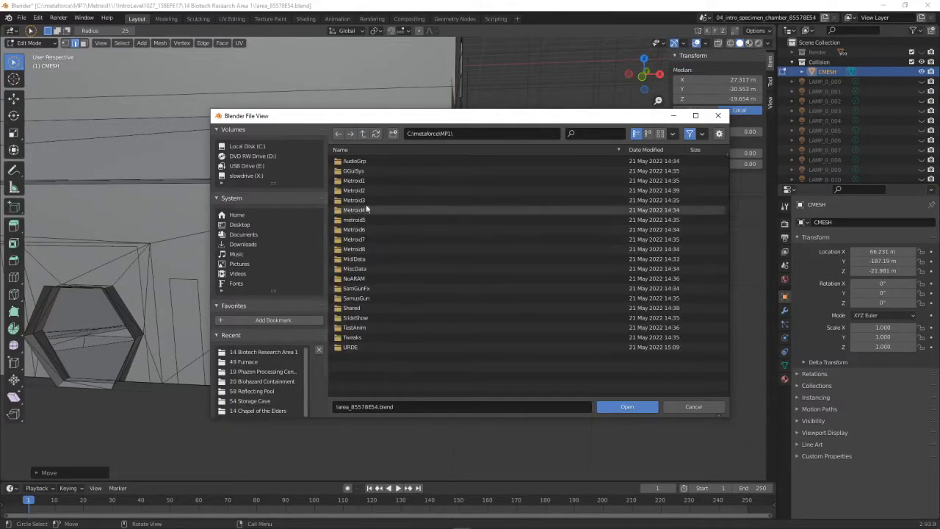
pyautogui.doubleClick(354, 191)
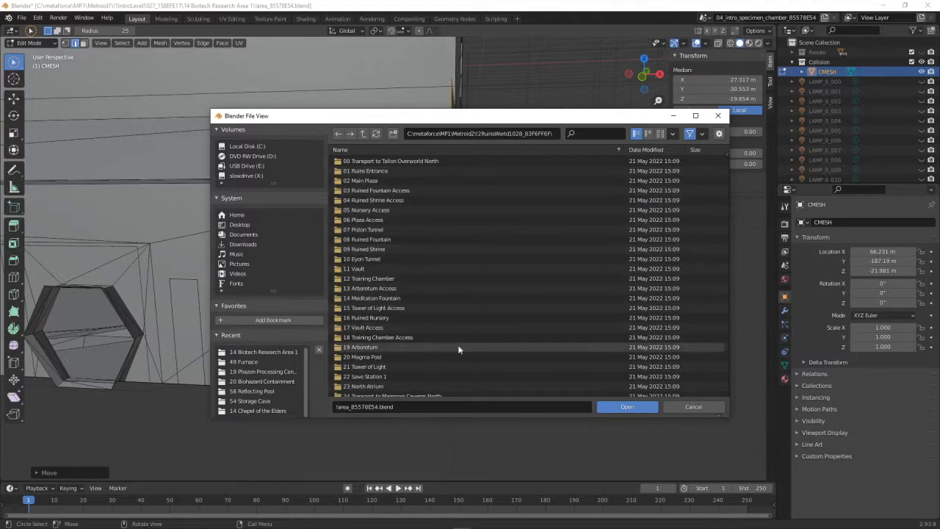
pyautogui.click(625, 405)
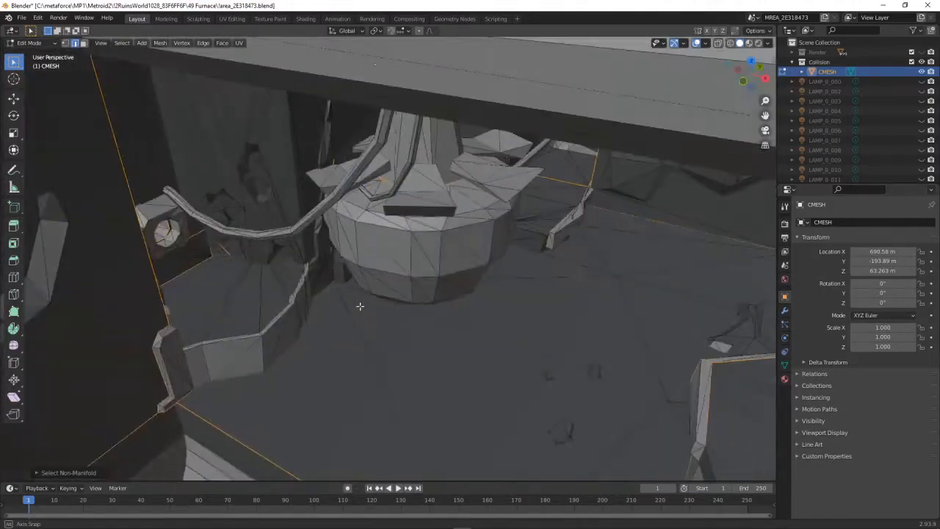
# Orbit and move in on the dashed non-manifold seam edge at the wall base
pyautogui.moveTo(360, 307); pyautogui.dragTo(227, 263)
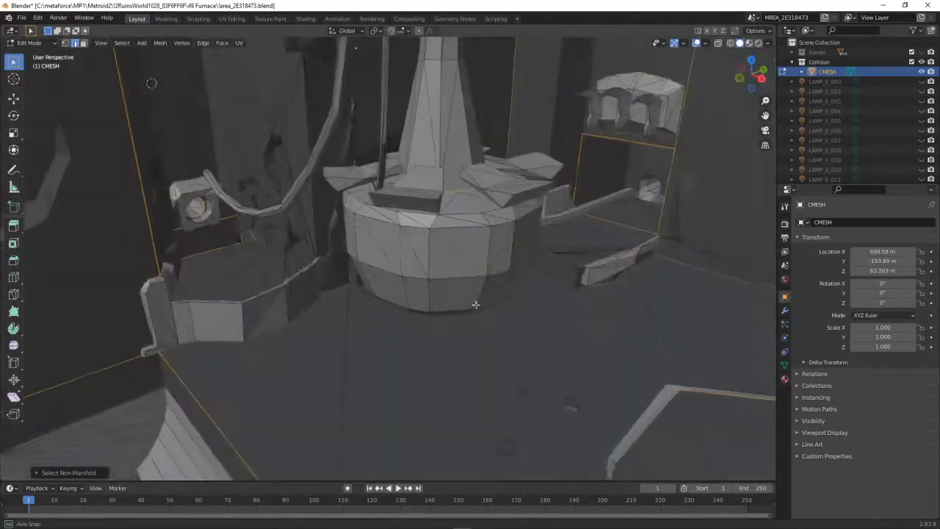
pyautogui.moveTo(476, 304); pyautogui.dragTo(521, 237)
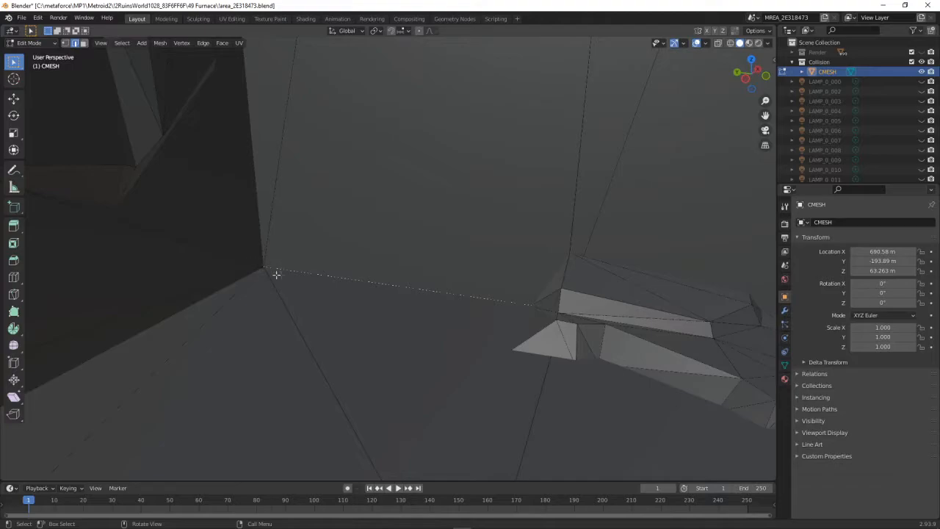
pyautogui.moveTo(549, 313)
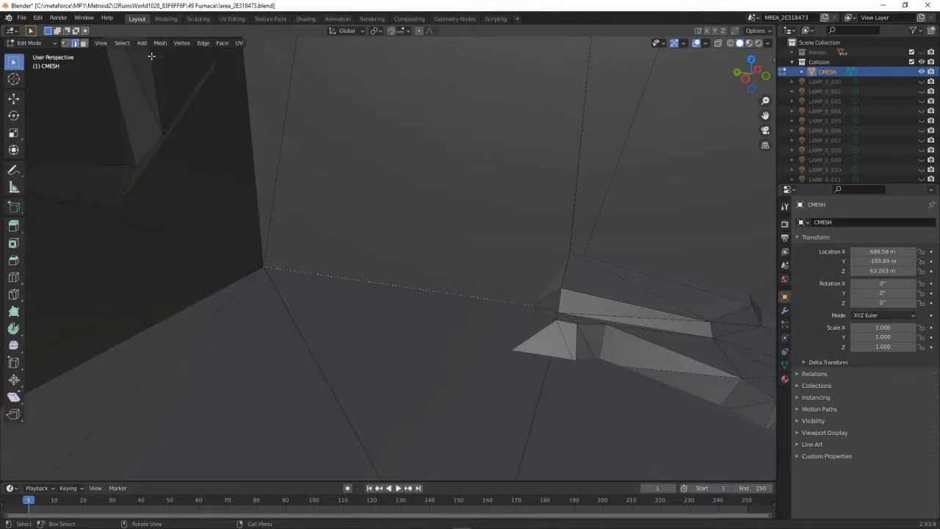
pyautogui.moveTo(268, 269)
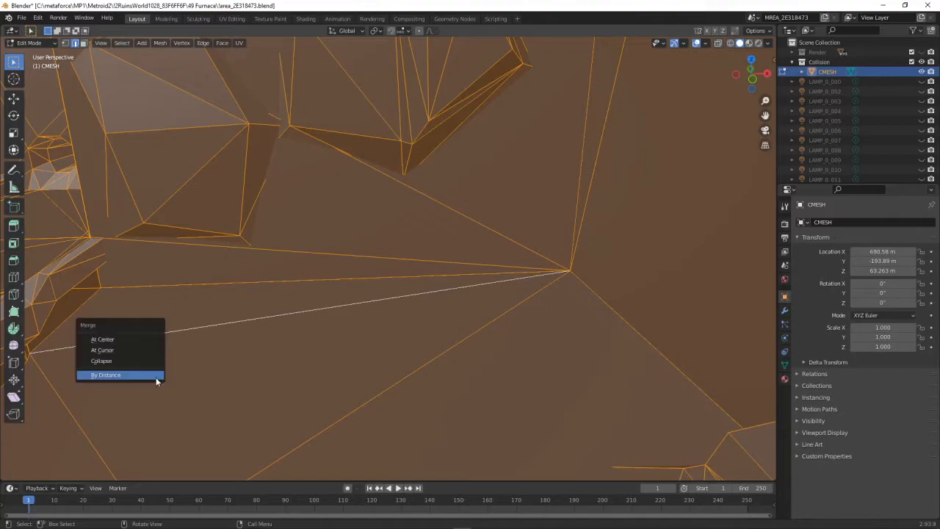
# Merge all vertices By Distance at the default merge distance
pyautogui.click(106, 374)
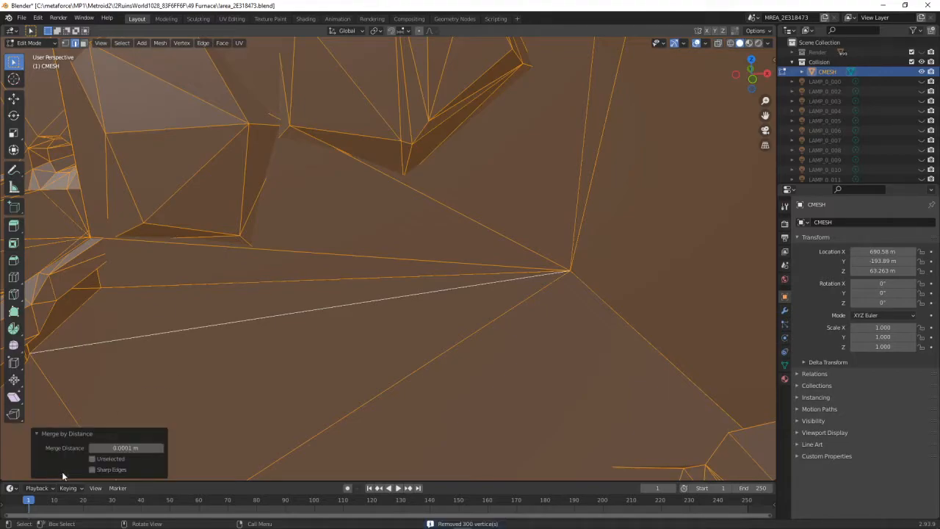
pyautogui.click(92, 458)
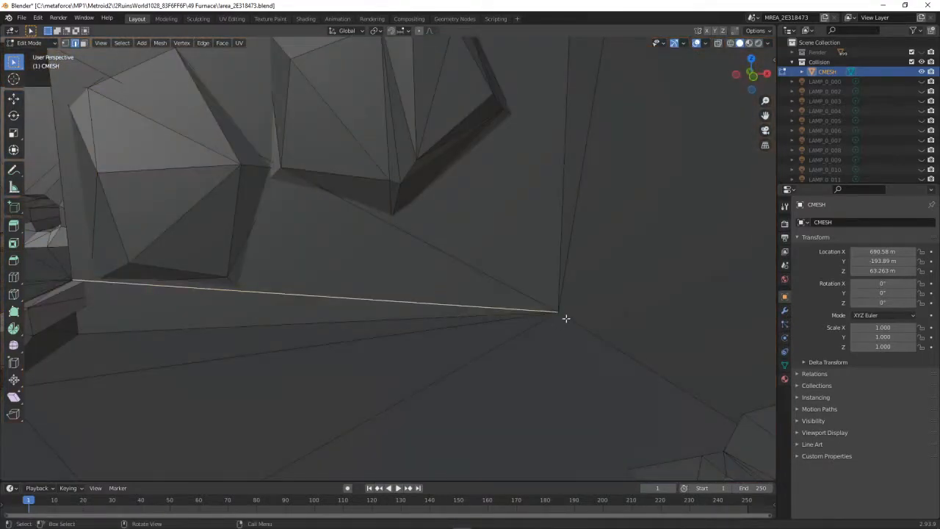
# Inspect the furnace base seams and close in on the remaining corner gap beside the block
pyautogui.moveTo(566, 318); pyautogui.dragTo(242, 303)
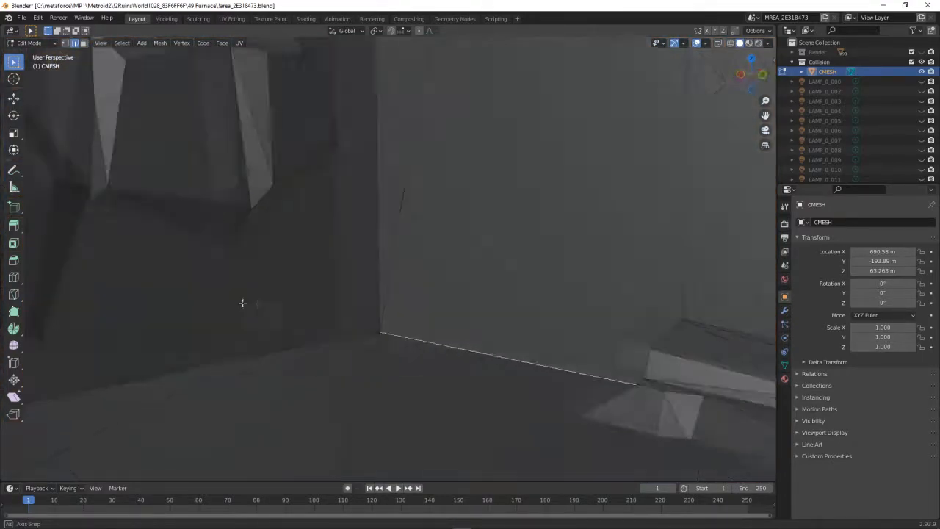
pyautogui.moveTo(243, 302); pyautogui.dragTo(453, 272)
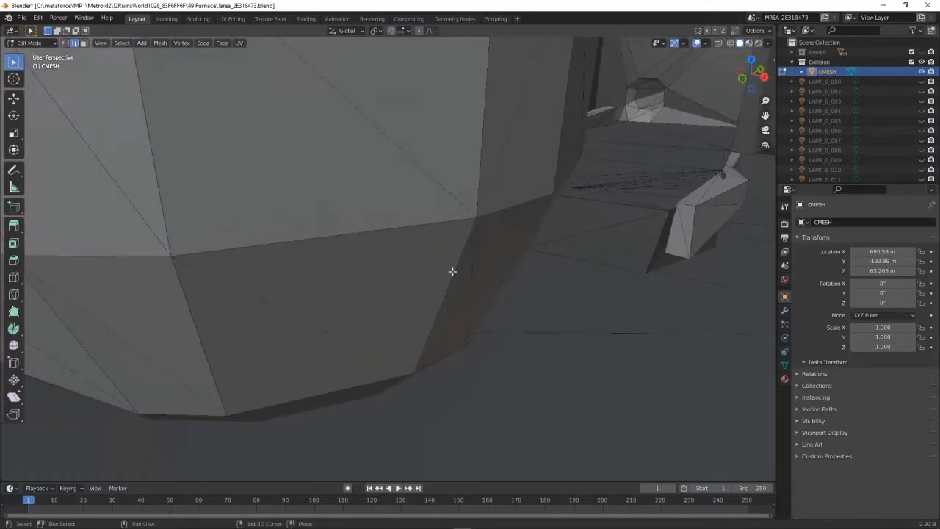
pyautogui.moveTo(452, 272); pyautogui.dragTo(478, 286)
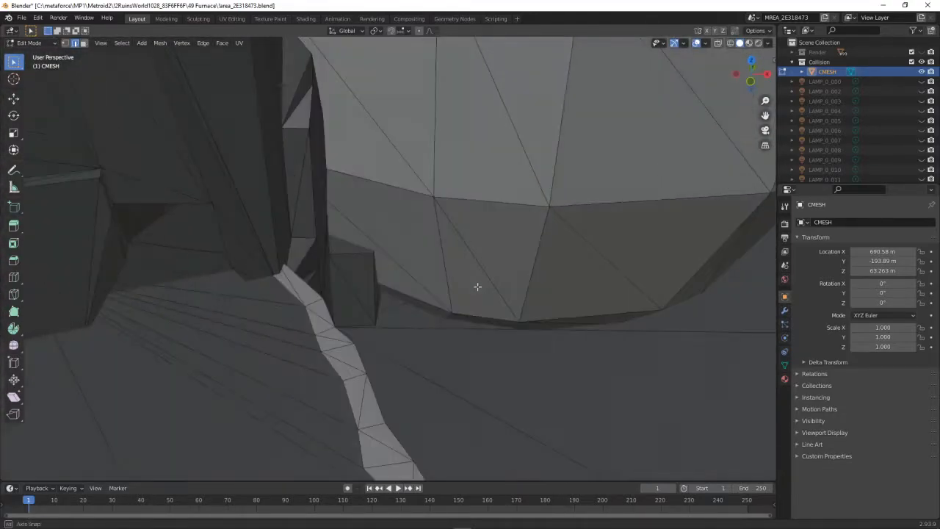
pyautogui.moveTo(478, 286); pyautogui.dragTo(403, 352)
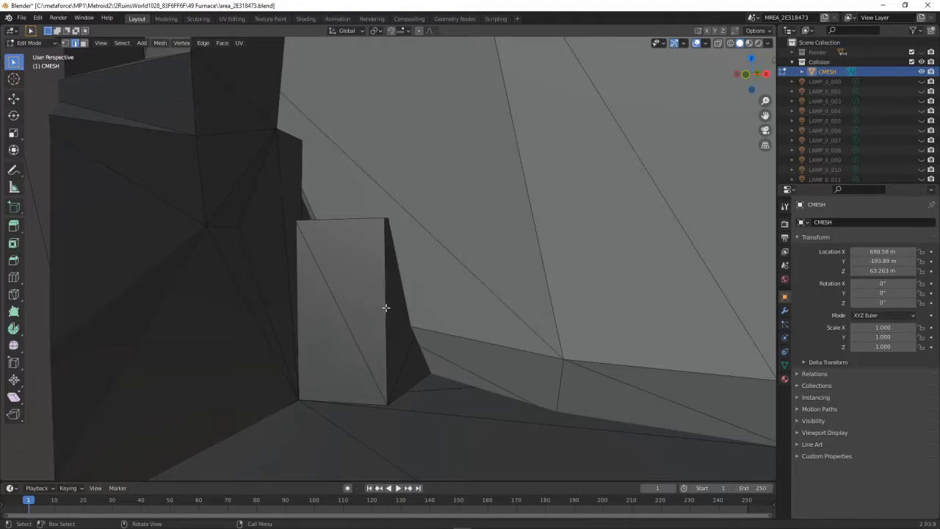
pyautogui.moveTo(385, 307); pyautogui.dragTo(518, 327)
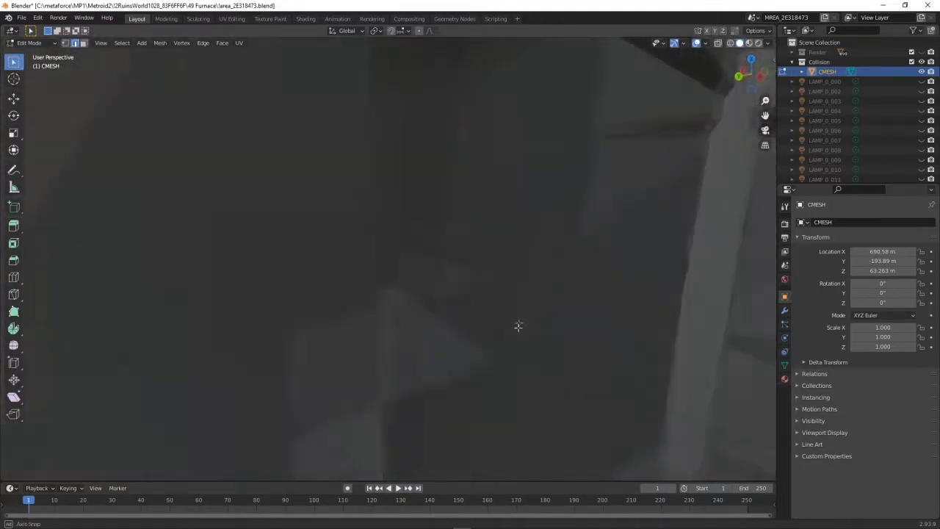
pyautogui.moveTo(518, 326); pyautogui.dragTo(493, 244)
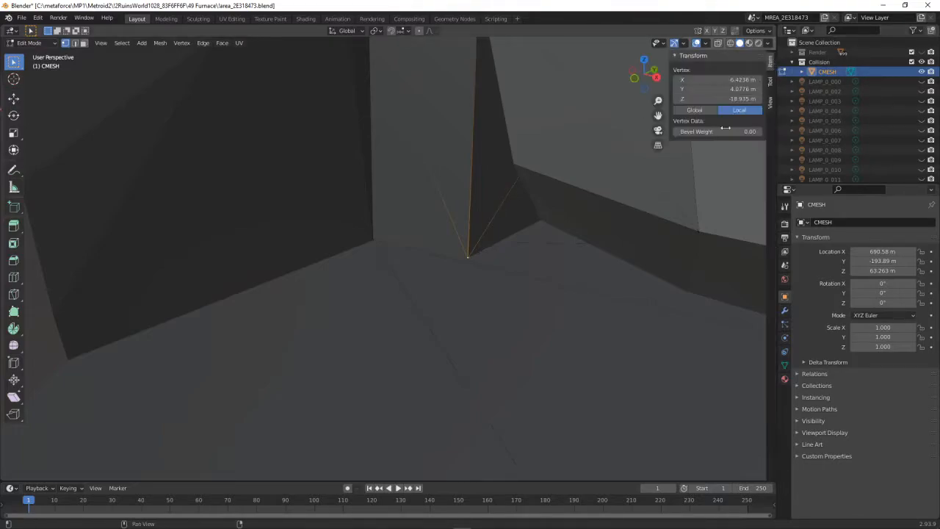
# Read the corner vertex's coordinates and edit its Z value to match the neighbour across the gap
pyautogui.click(717, 99)
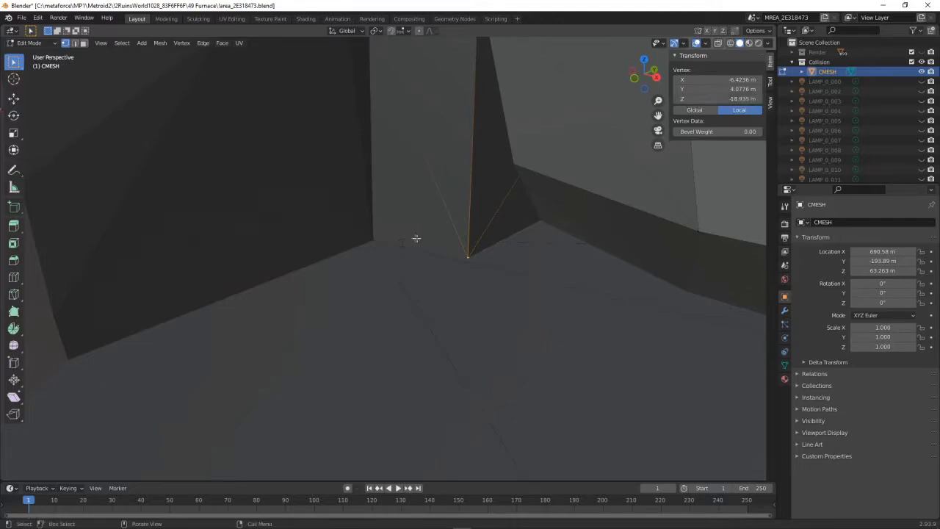
pyautogui.click(375, 241)
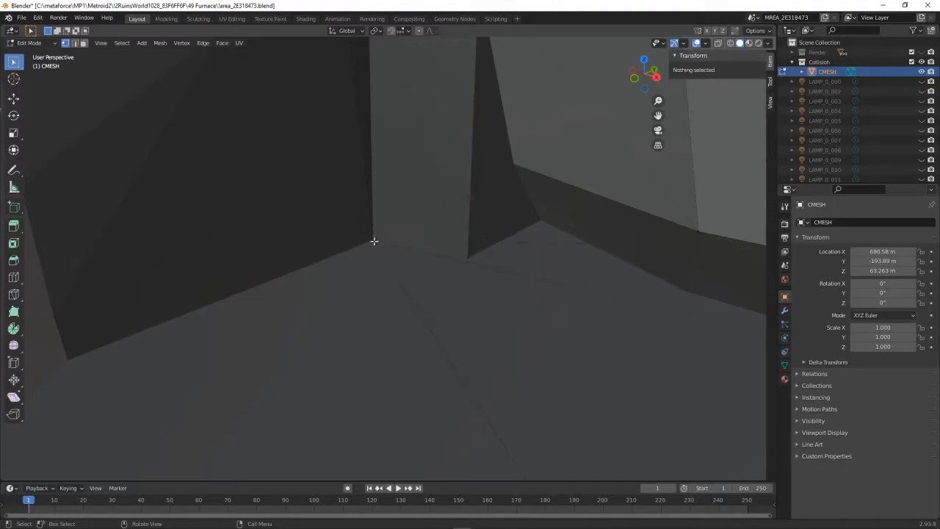
pyautogui.moveTo(375, 242); pyautogui.dragTo(297, 304)
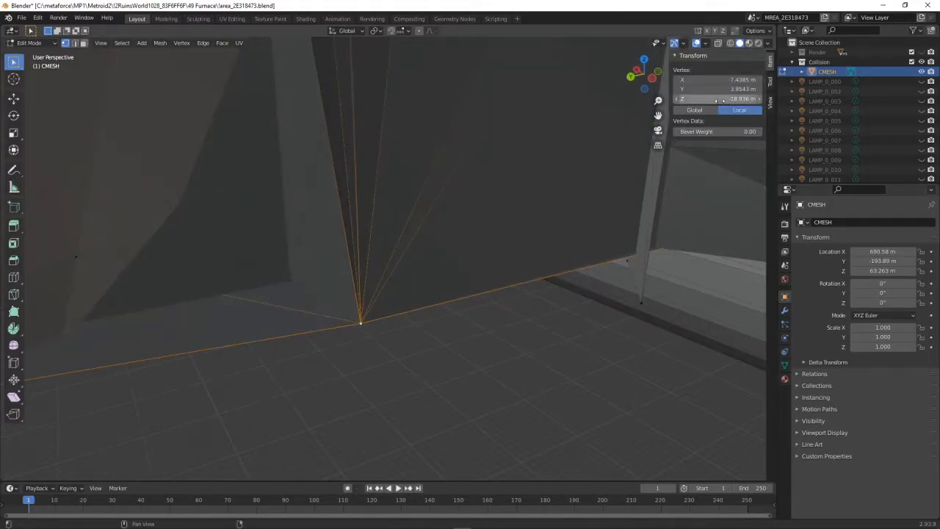
pyautogui.click(717, 99)
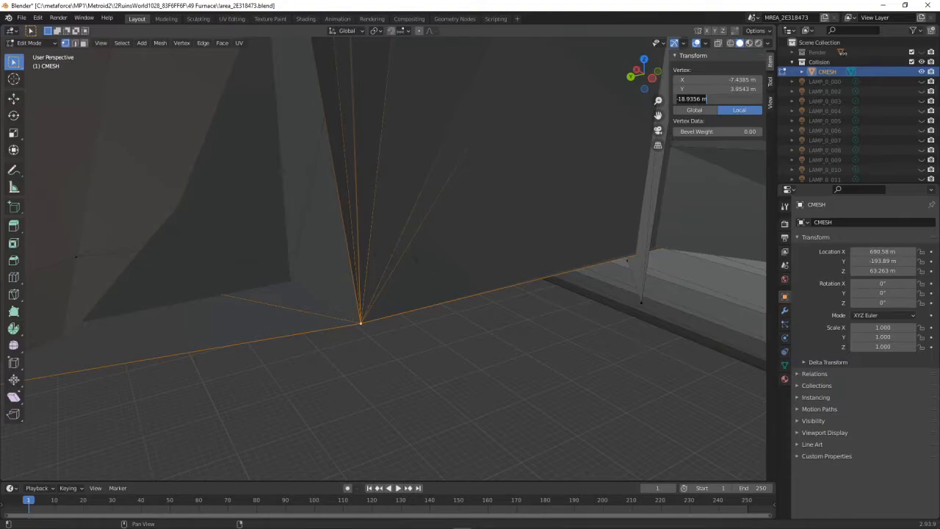
pyautogui.moveTo(360, 323); pyautogui.dragTo(301, 294)
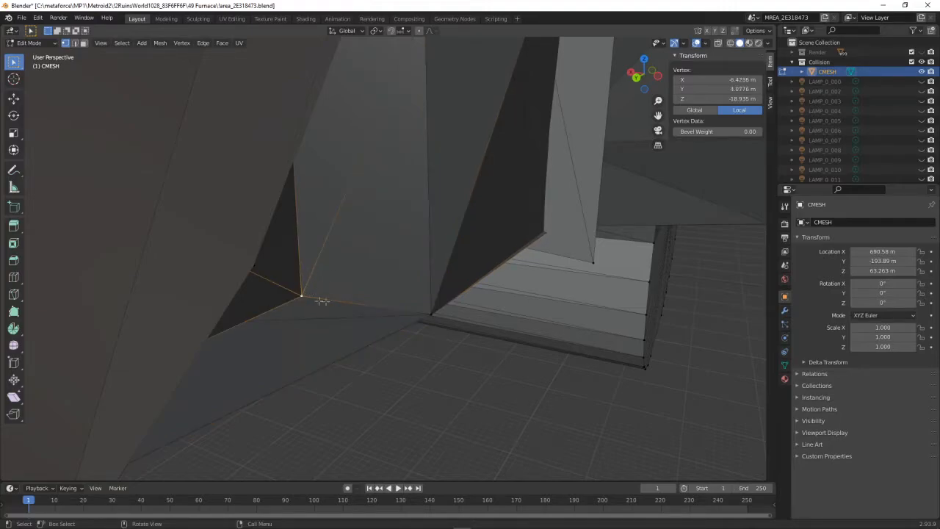
pyautogui.moveTo(400, 304)
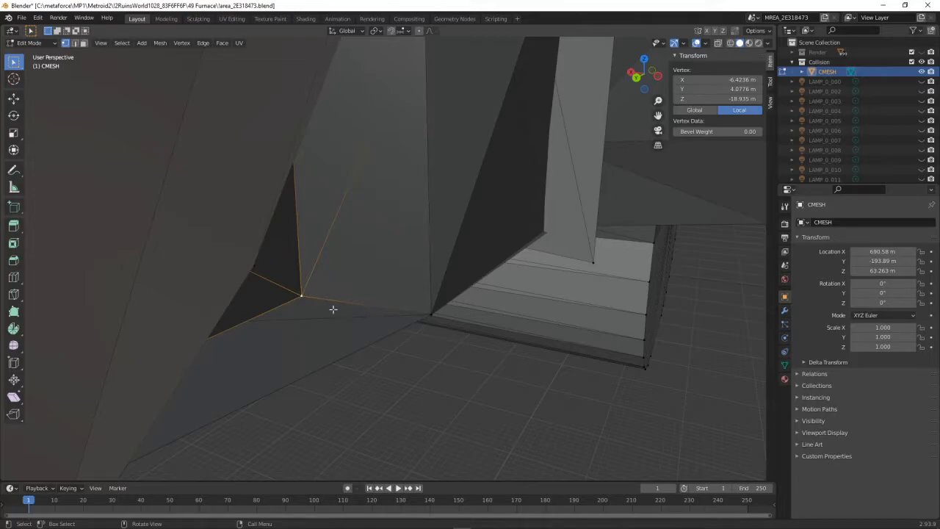
pyautogui.moveTo(405, 308)
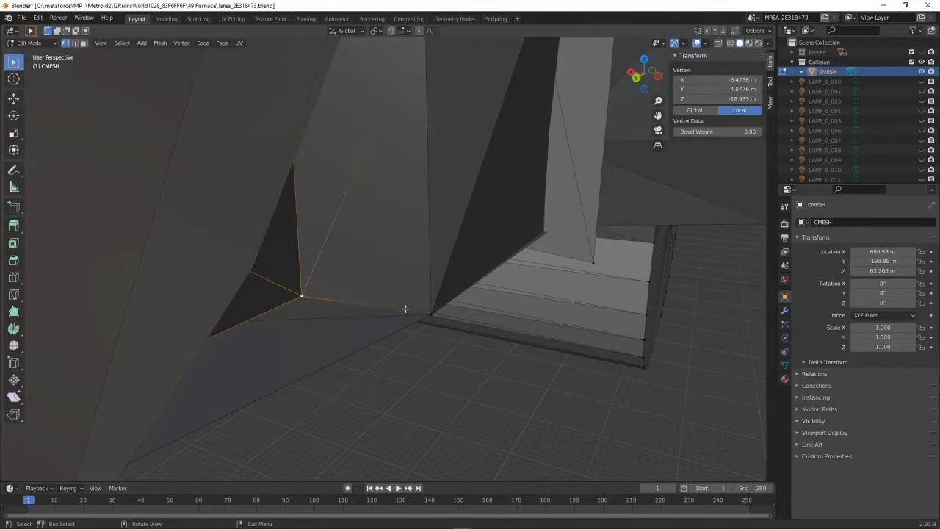
pyautogui.moveTo(302, 295); pyautogui.dragTo(355, 167)
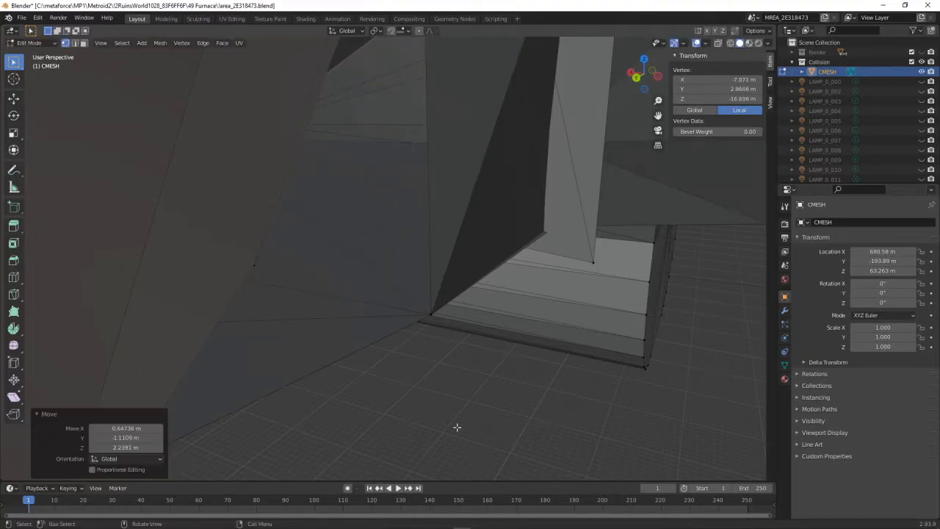
# Orbit in close around the selected seam vertex to verify the corner is closed
pyautogui.moveTo(455, 428); pyautogui.dragTo(356, 308)
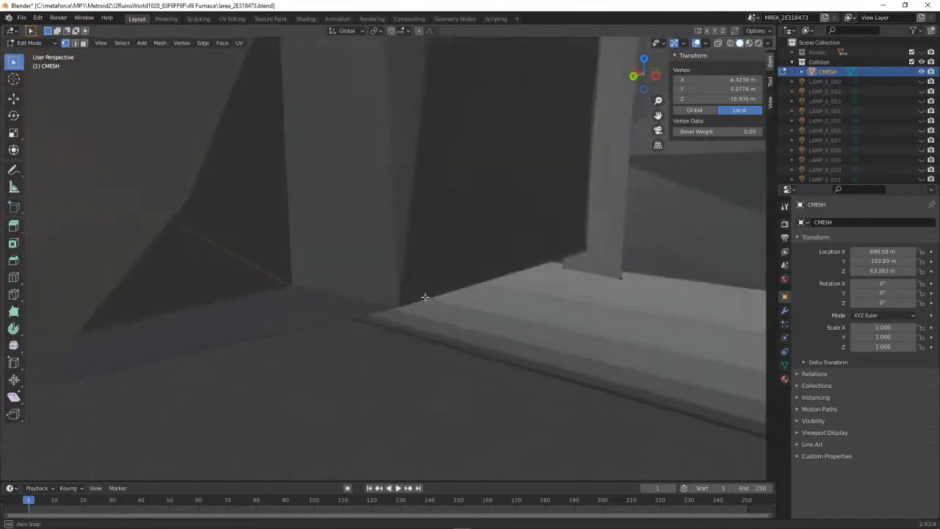
pyautogui.moveTo(425, 296); pyautogui.dragTo(263, 306)
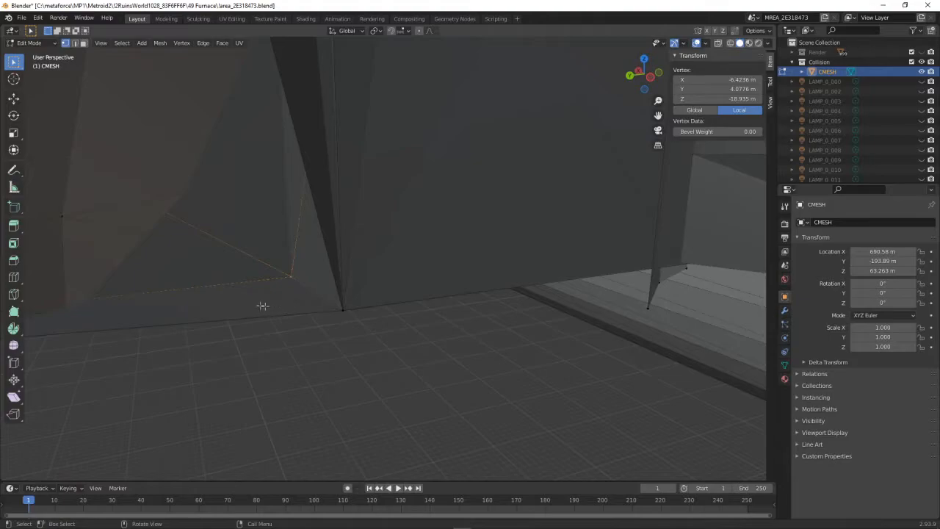
pyautogui.moveTo(380, 232)
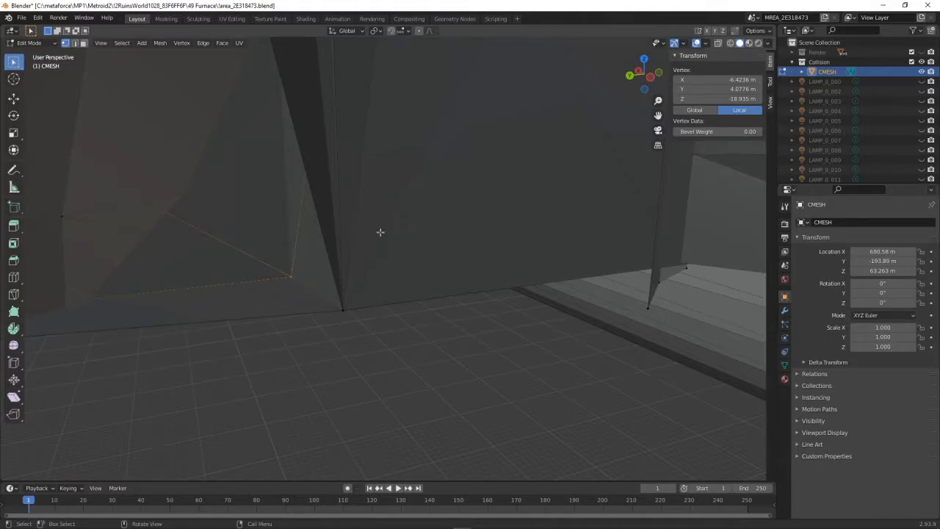
pyautogui.moveTo(308, 275)
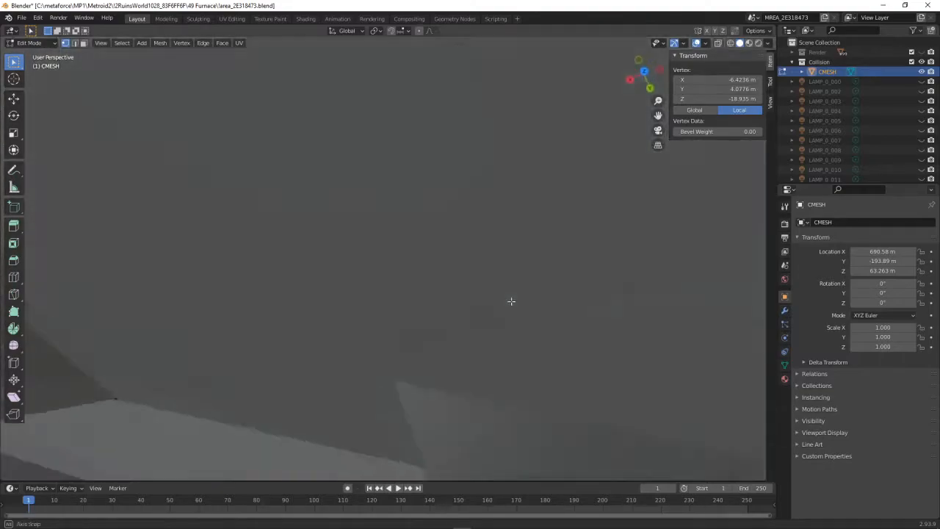
pyautogui.moveTo(512, 301); pyautogui.dragTo(460, 270)
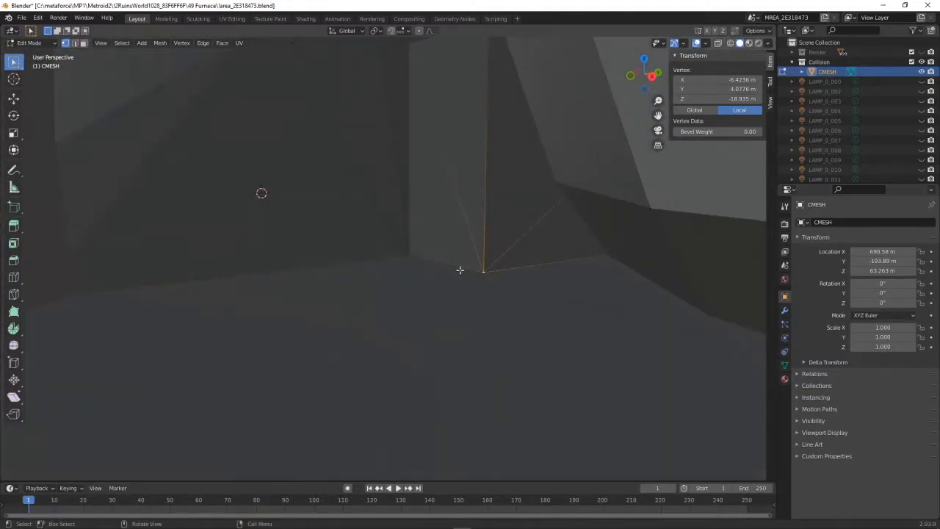
pyautogui.moveTo(459, 270); pyautogui.dragTo(347, 270)
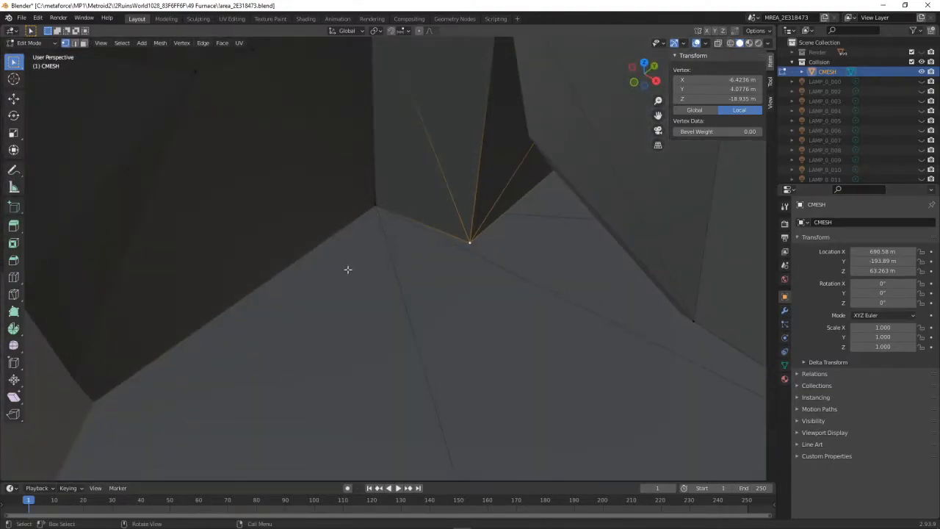
pyautogui.moveTo(346, 271); pyautogui.dragTo(357, 286)
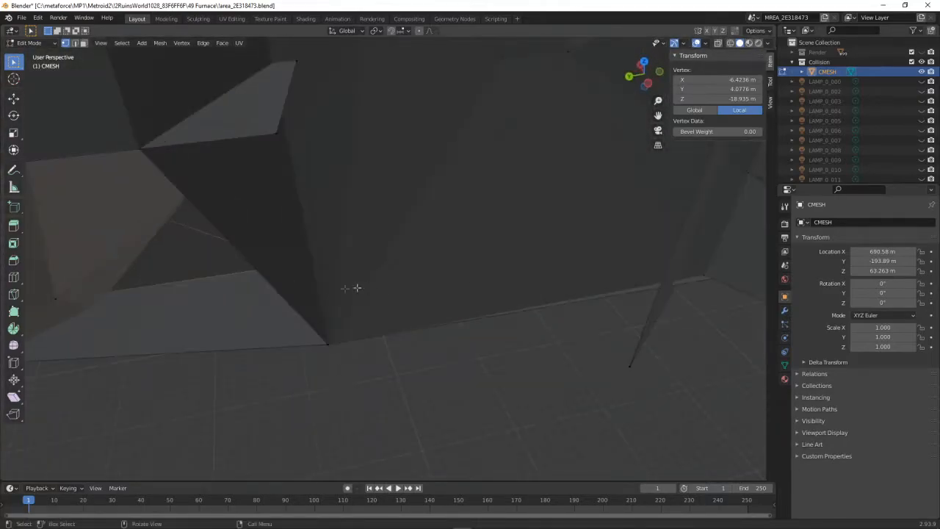
pyautogui.moveTo(357, 286); pyautogui.dragTo(340, 326)
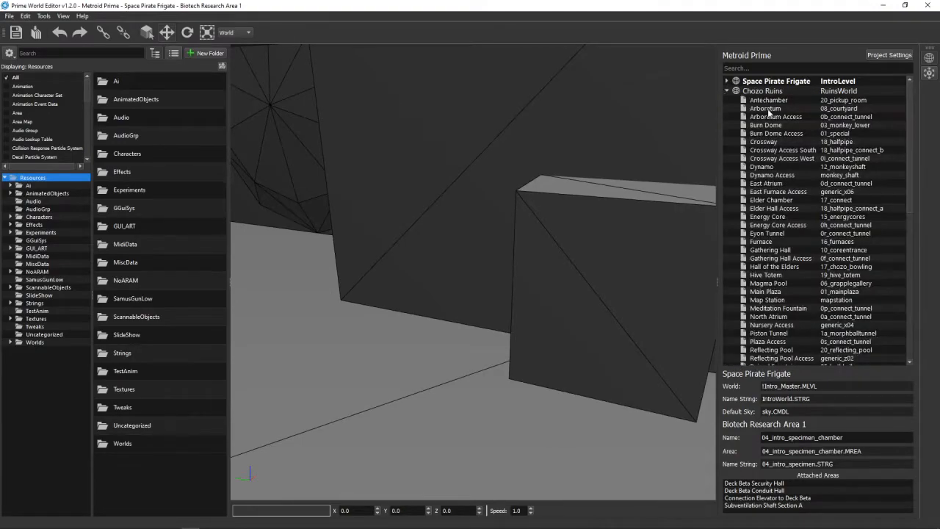
# Scroll the world list toward the Chozo Ruins Furnace room
pyautogui.scroll(-3)
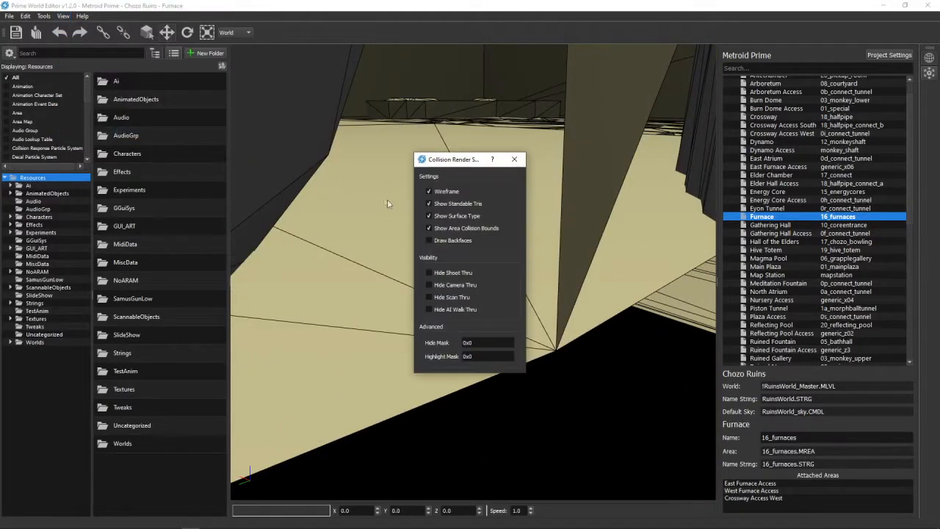
# Dismiss the Collision Render Settings dialog to clear the view of the seam
pyautogui.click(514, 158)
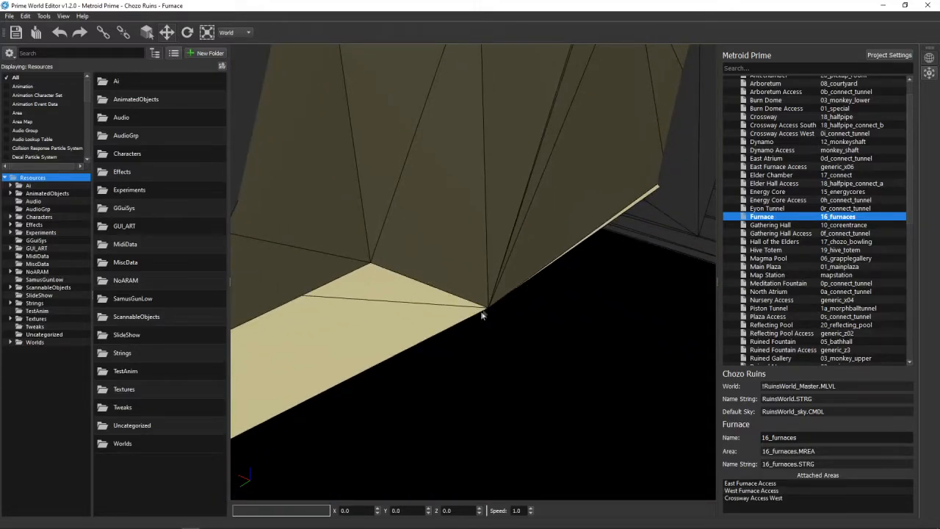
pyautogui.moveTo(453, 308)
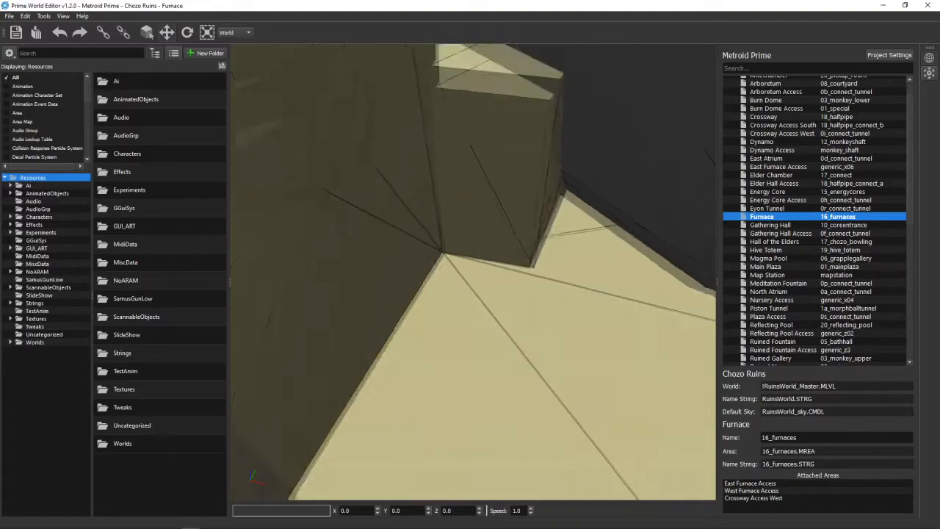
# Move the camera right up to the vertex where floor and wall collision triangles converge
pyautogui.moveTo(473, 294); pyautogui.dragTo(439, 282)
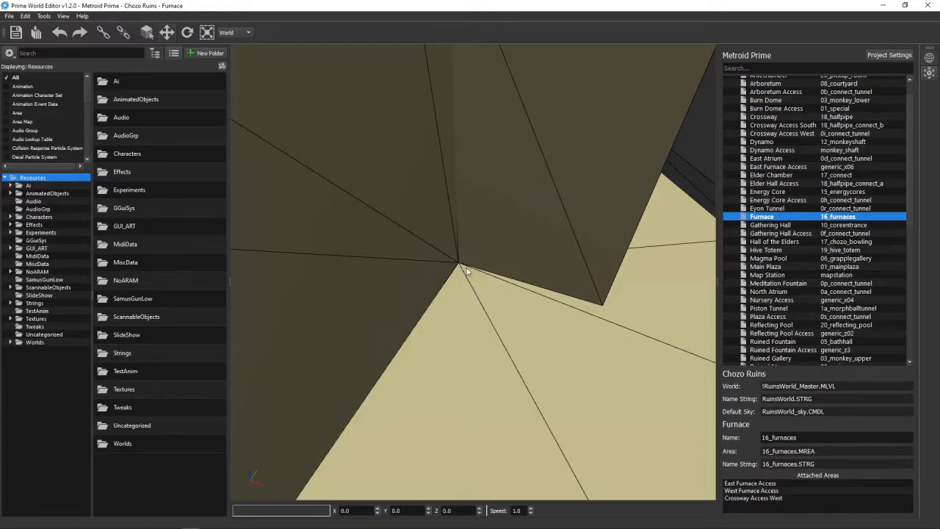
pyautogui.moveTo(470, 288)
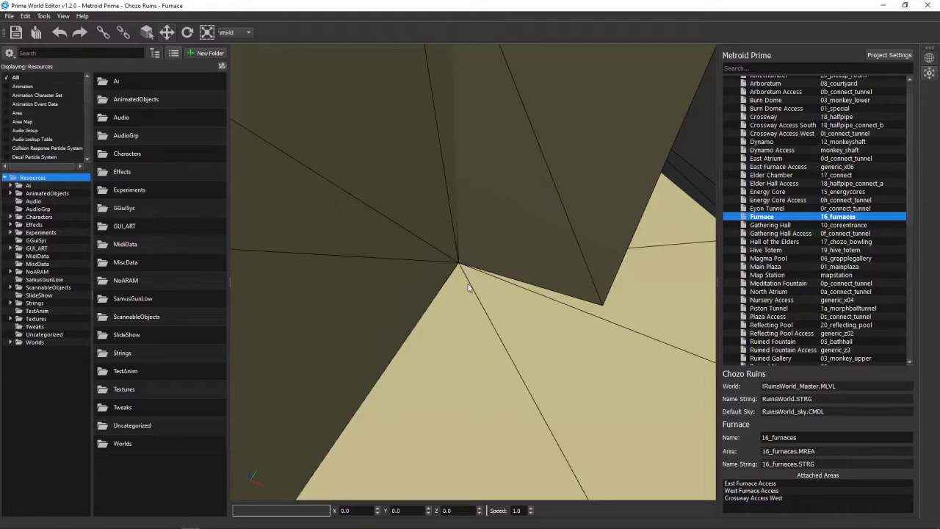
pyautogui.moveTo(470, 287); pyautogui.dragTo(448, 261)
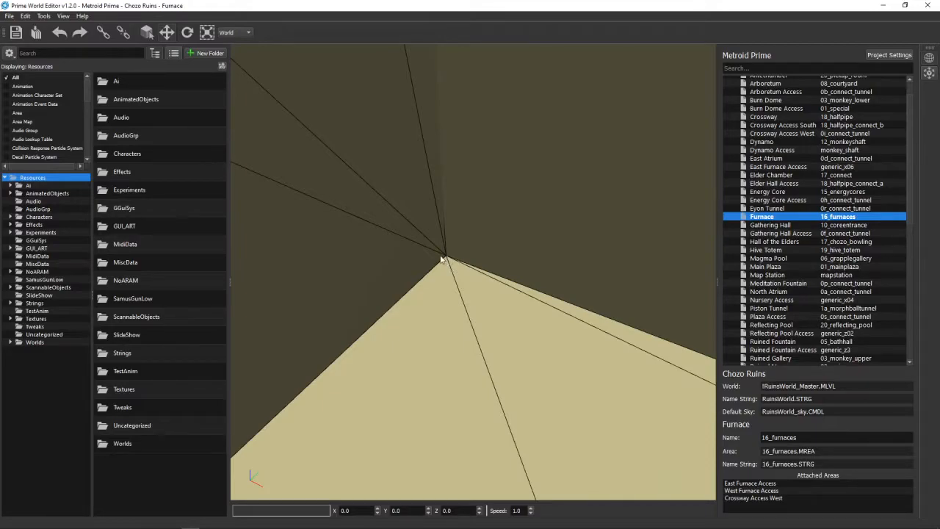
pyautogui.moveTo(462, 402)
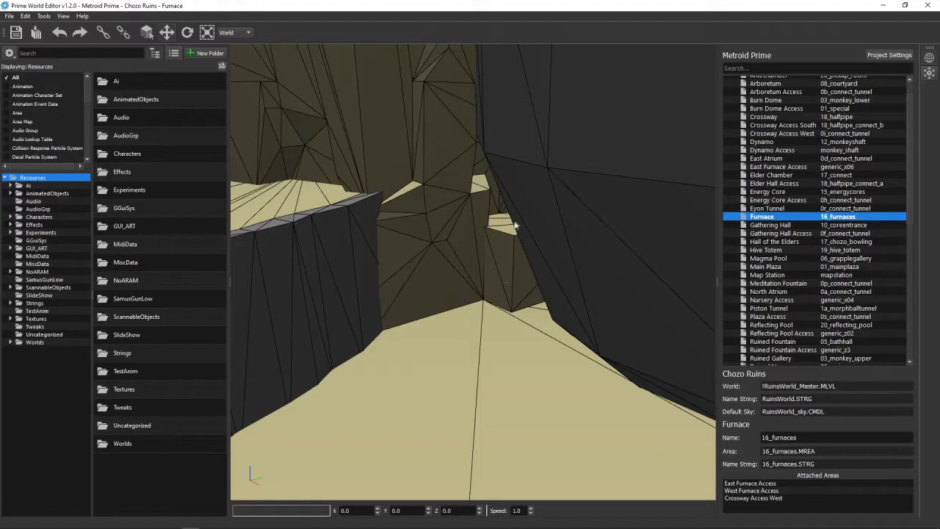
pyautogui.moveTo(493, 305)
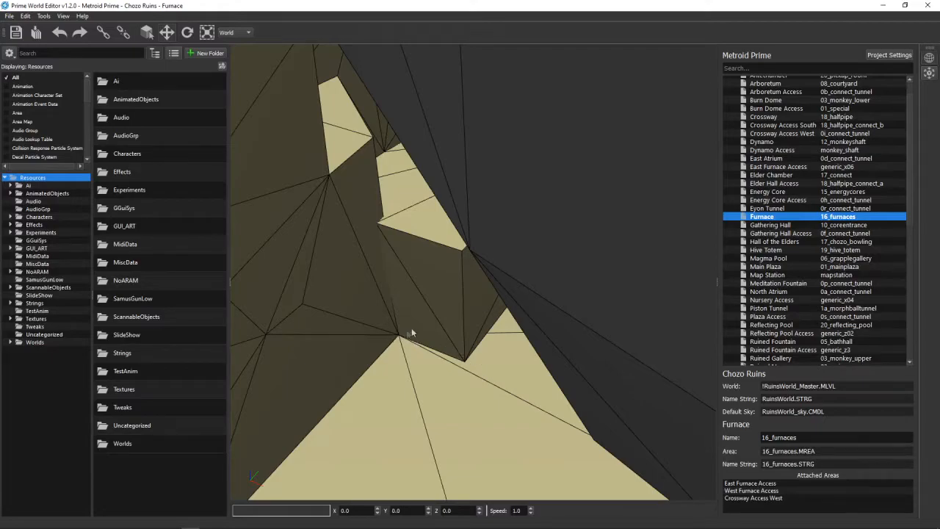
pyautogui.moveTo(398, 391)
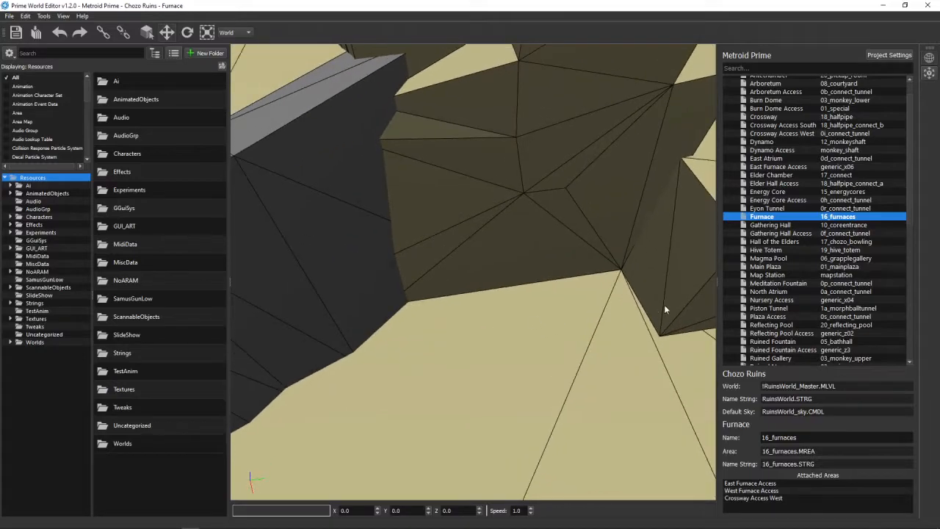
pyautogui.moveTo(624, 315)
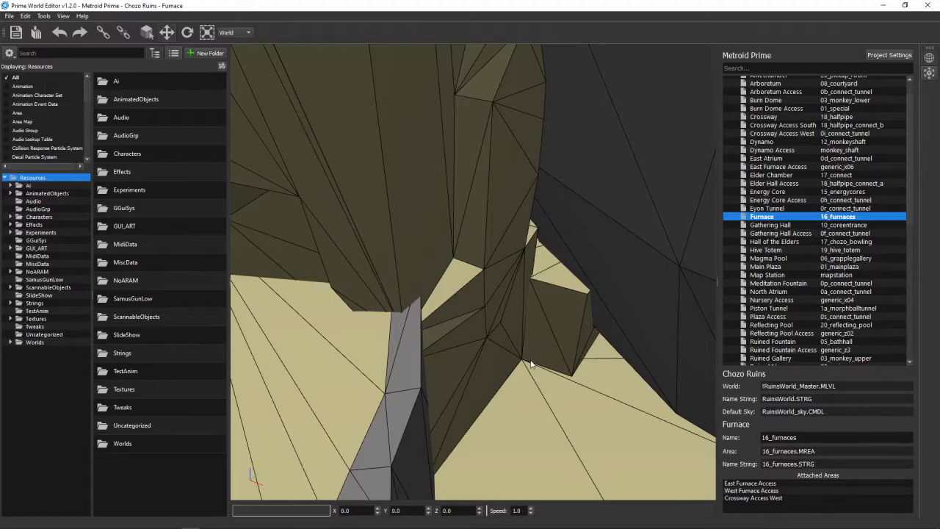
pyautogui.moveTo(557, 373)
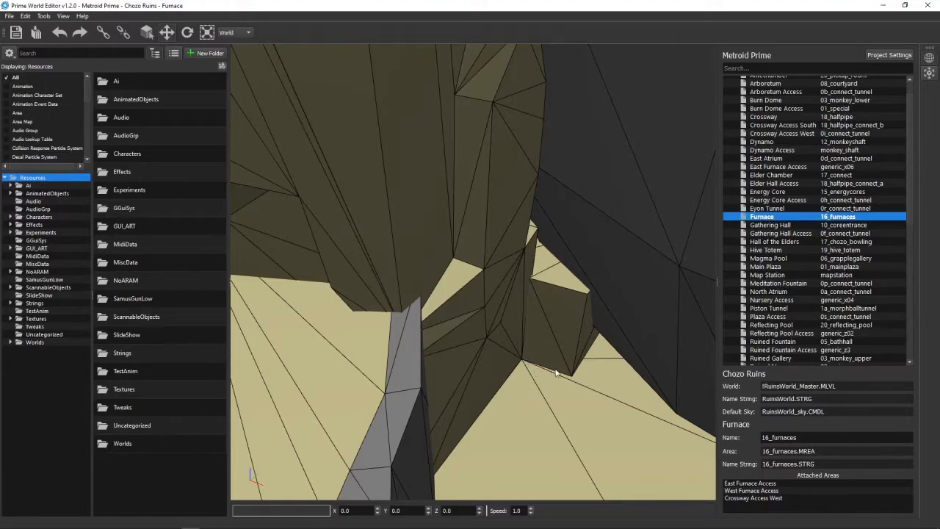
pyautogui.moveTo(605, 436)
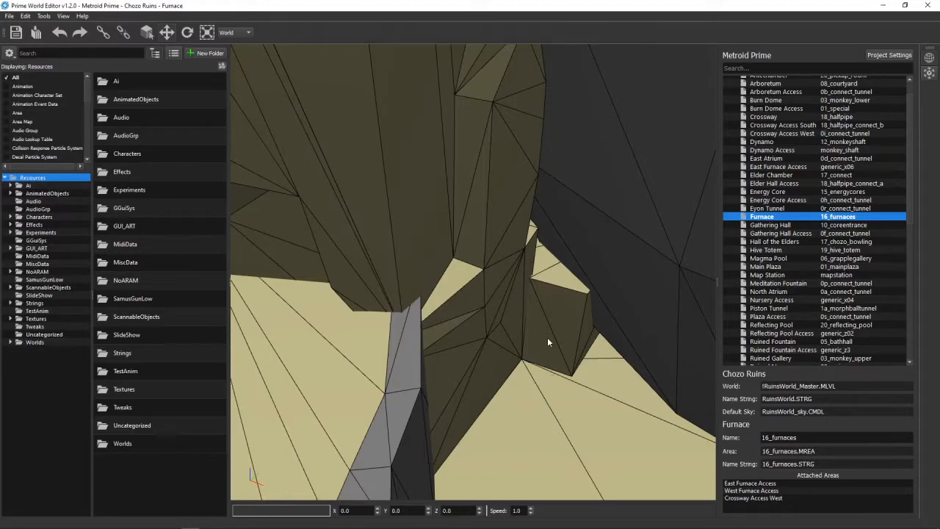
pyautogui.moveTo(546, 342)
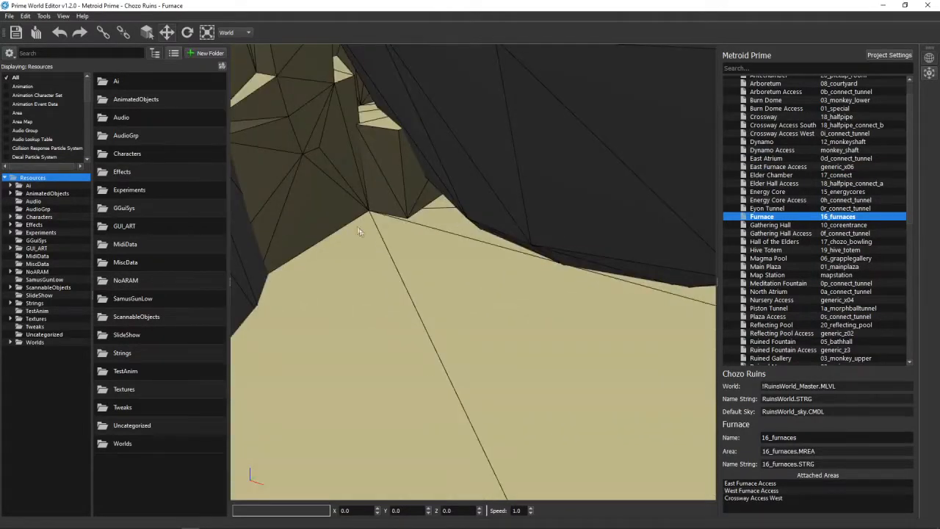
pyautogui.moveTo(360, 253)
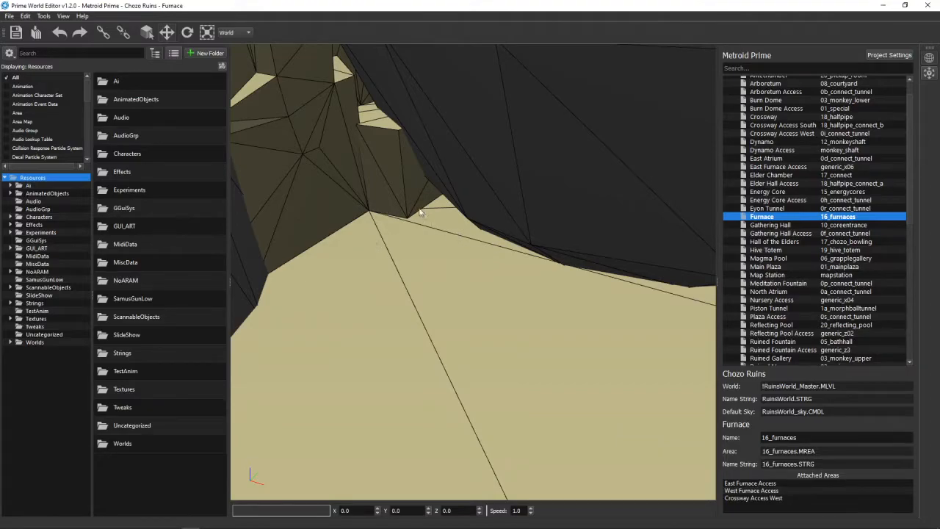
pyautogui.moveTo(435, 244)
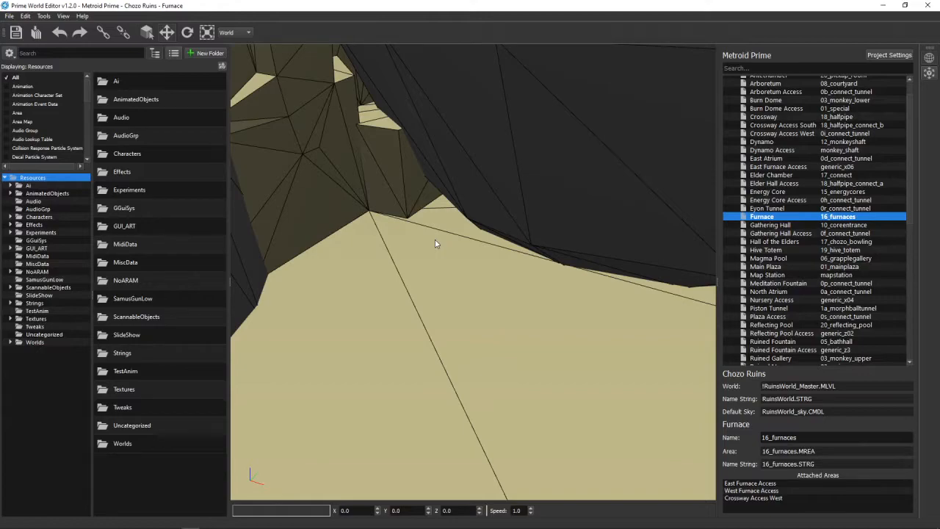
pyautogui.moveTo(370, 200)
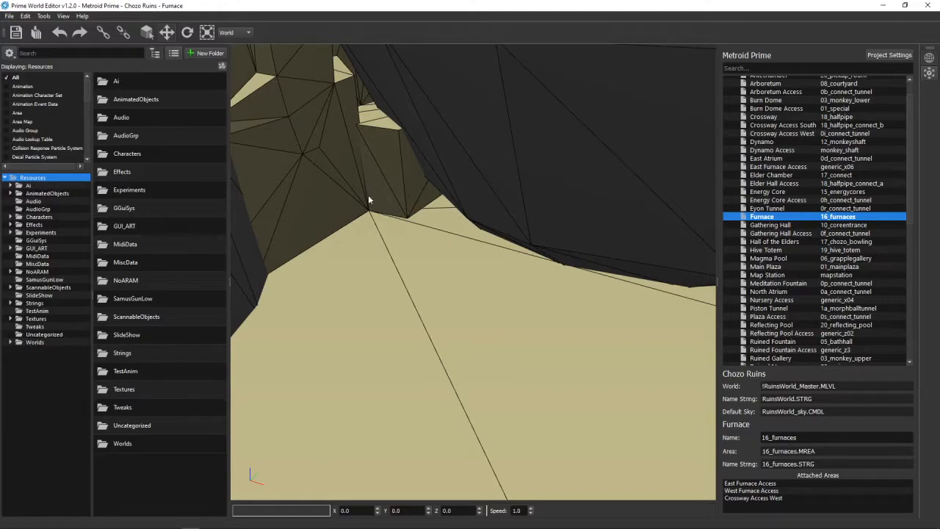
pyautogui.moveTo(360, 169)
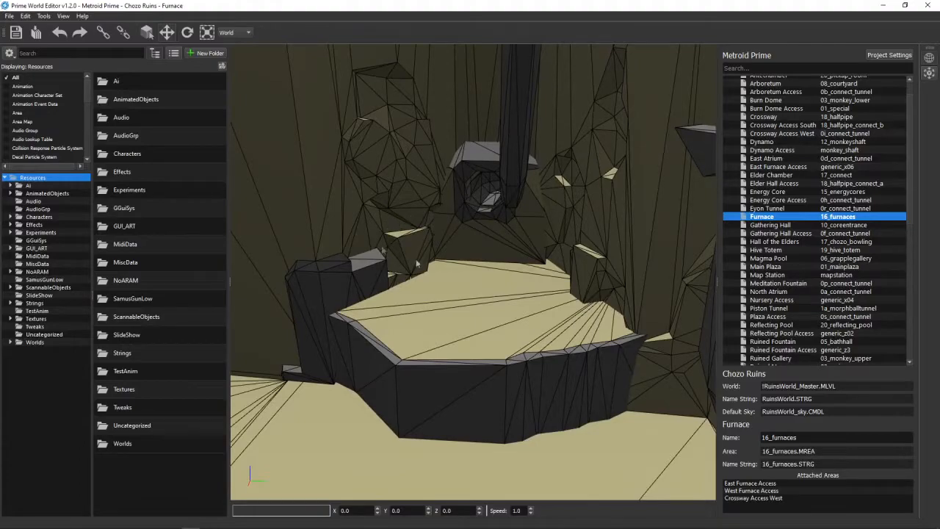
pyautogui.moveTo(470, 294); pyautogui.dragTo(470, 235)
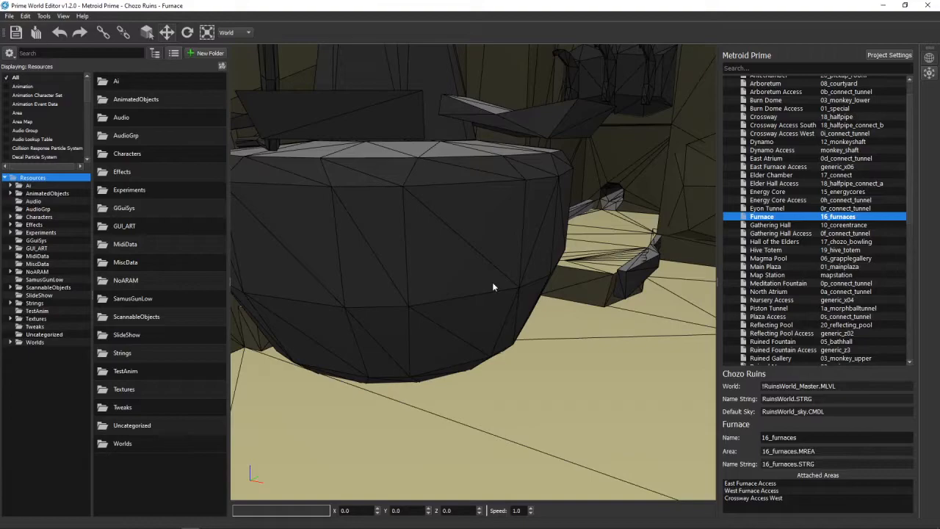
pyautogui.moveTo(536, 291)
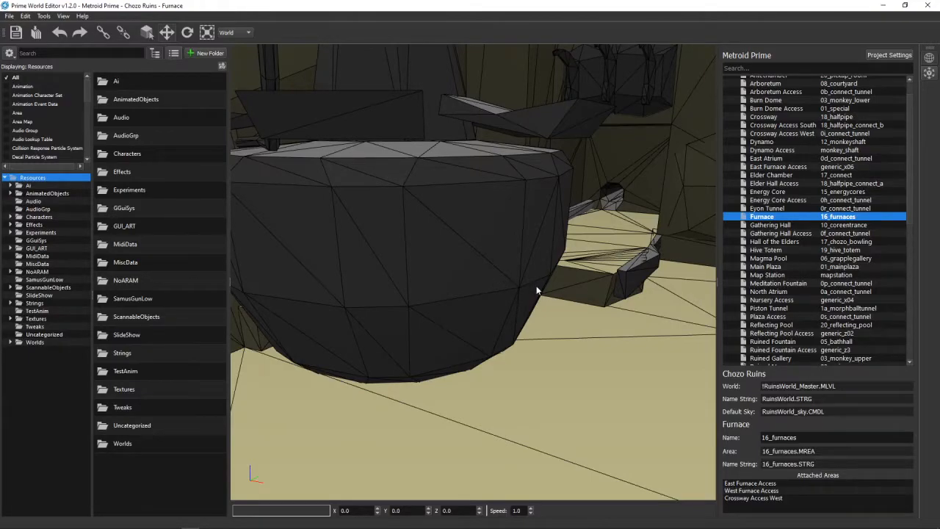